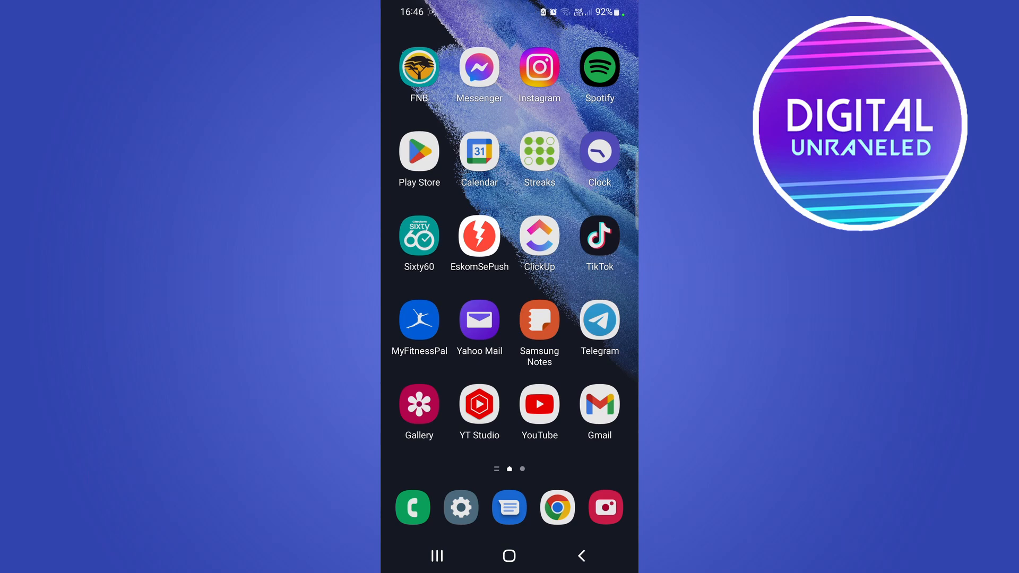
Swipe to the second home-screen page with Twitter, Discord and Snapchat
scroll("left", 3)
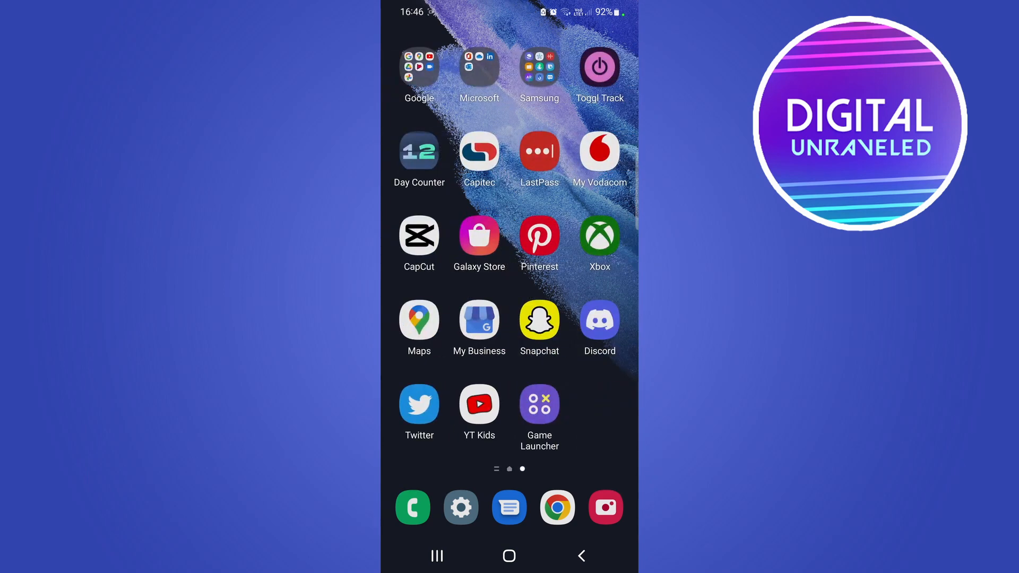
Launch Roblox and land on its Home page with friends and games to continue
left_click(539, 403)
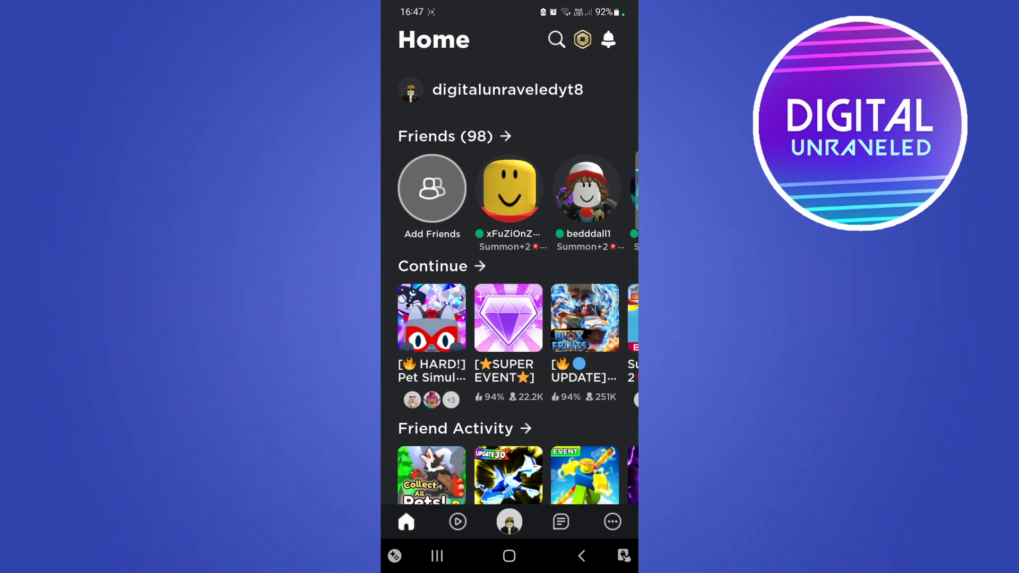
Go to the More page and scroll down to the Log Out option
left_click(611, 521)
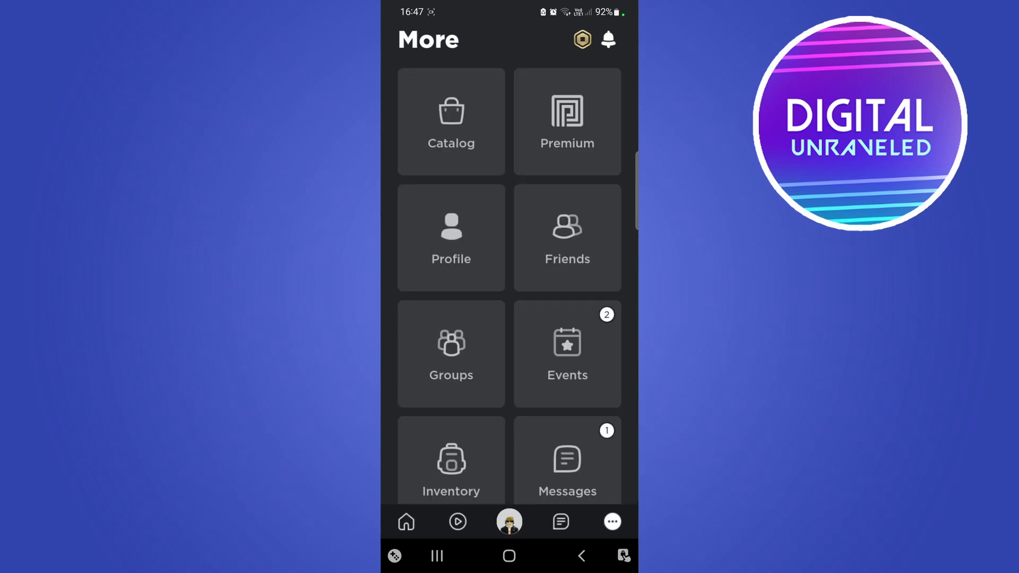
scroll("down", 3)
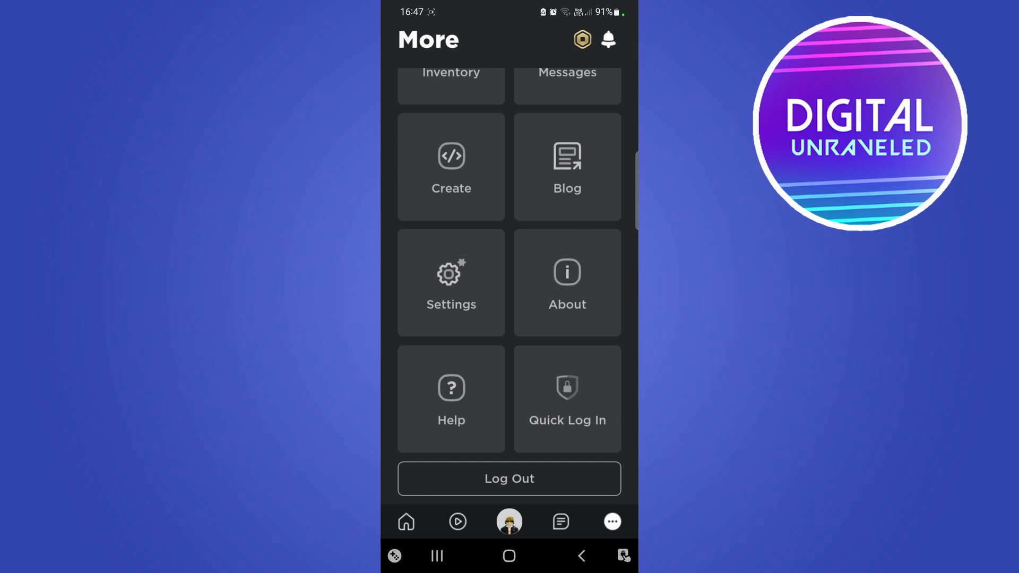
Log out of the Roblox account and confirm in the dialog
left_click(509, 479)
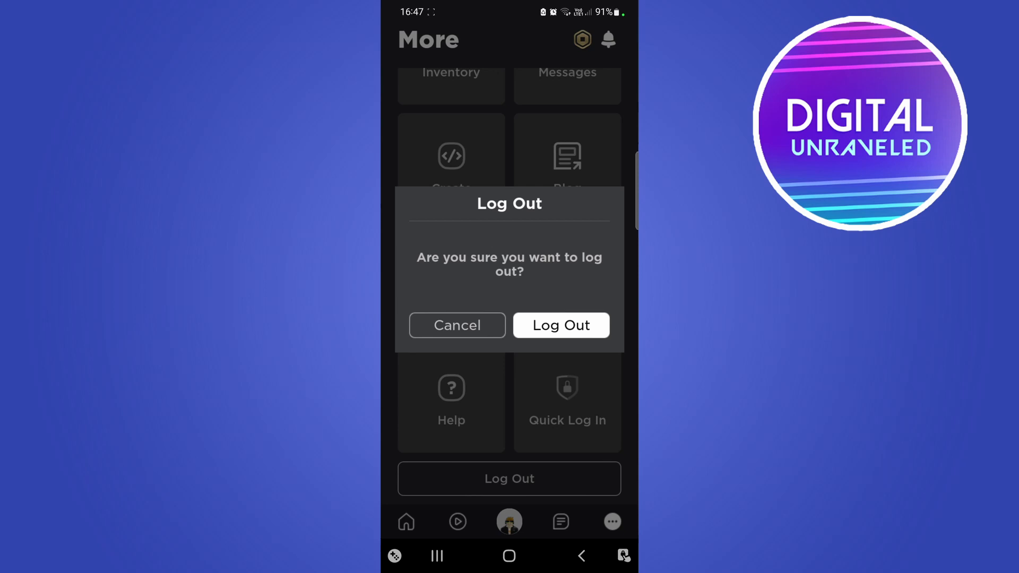
left_click(560, 325)
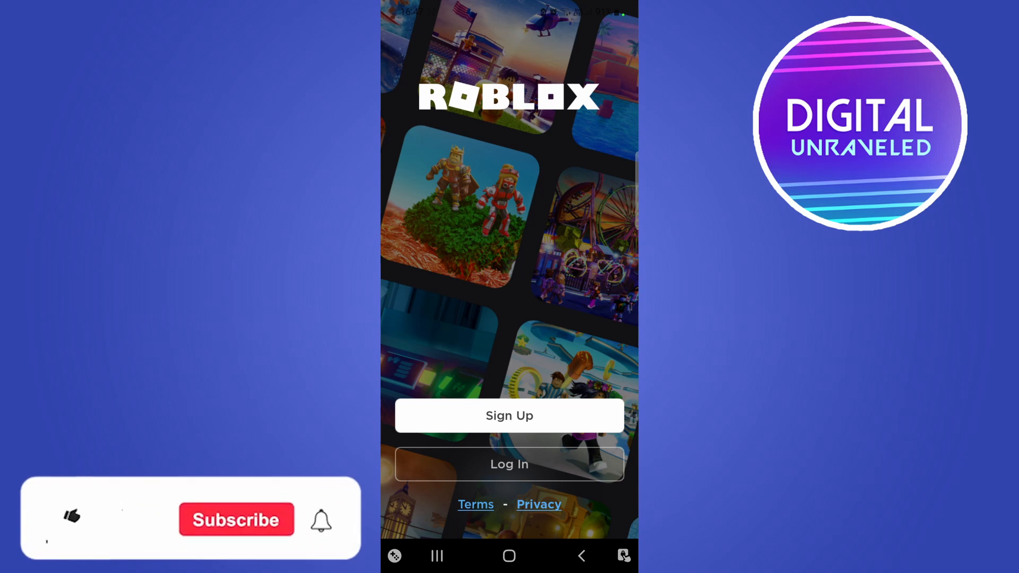
Tap along the bottom of the signed-out Roblox welcome screen
left_click(69, 516)
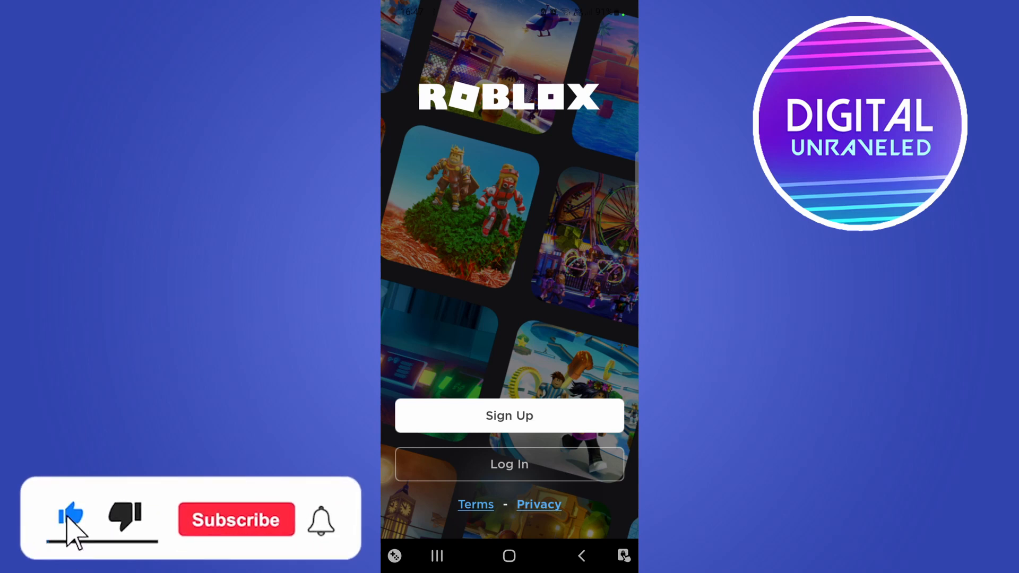
left_click(235, 519)
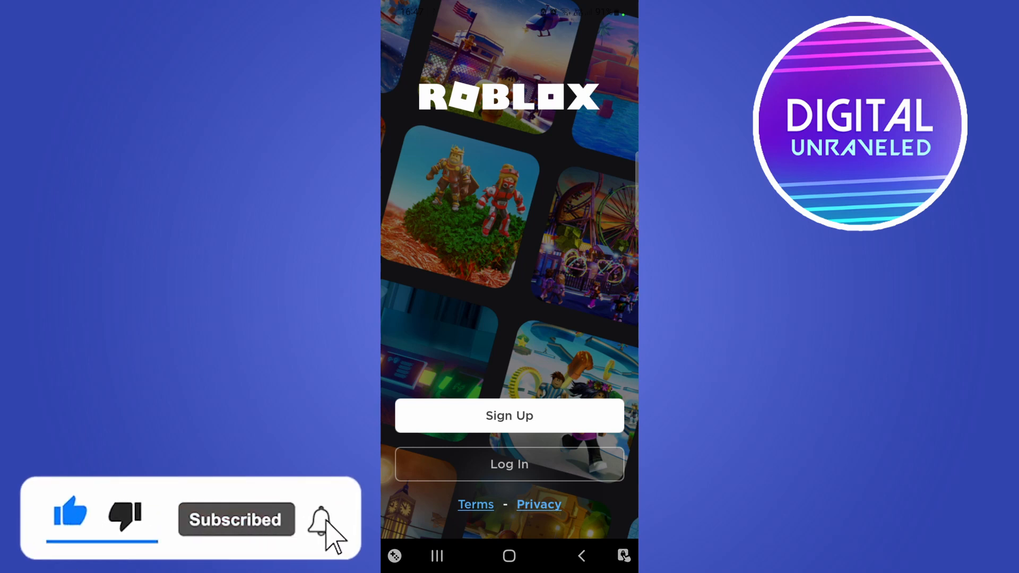
left_click(320, 519)
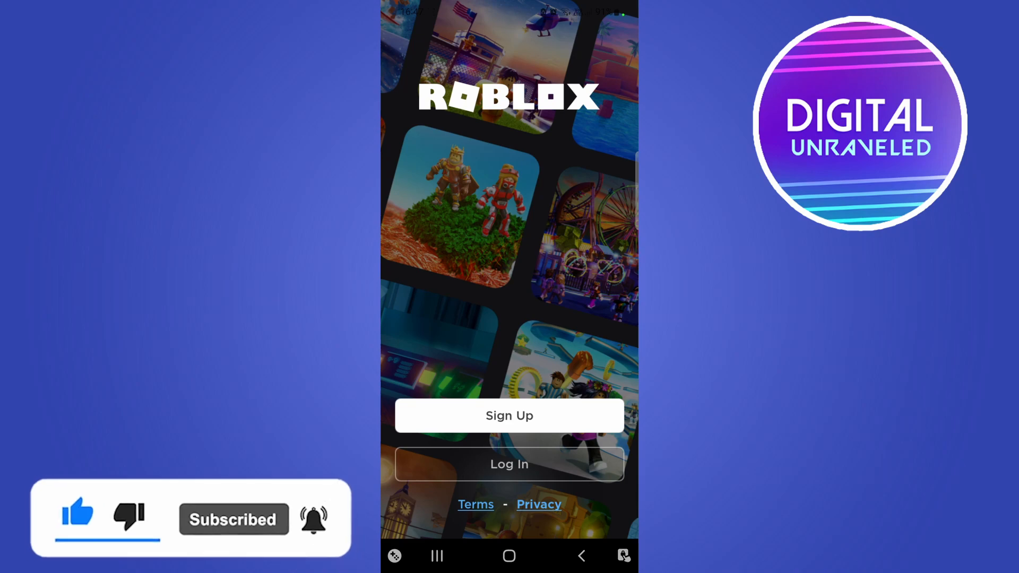